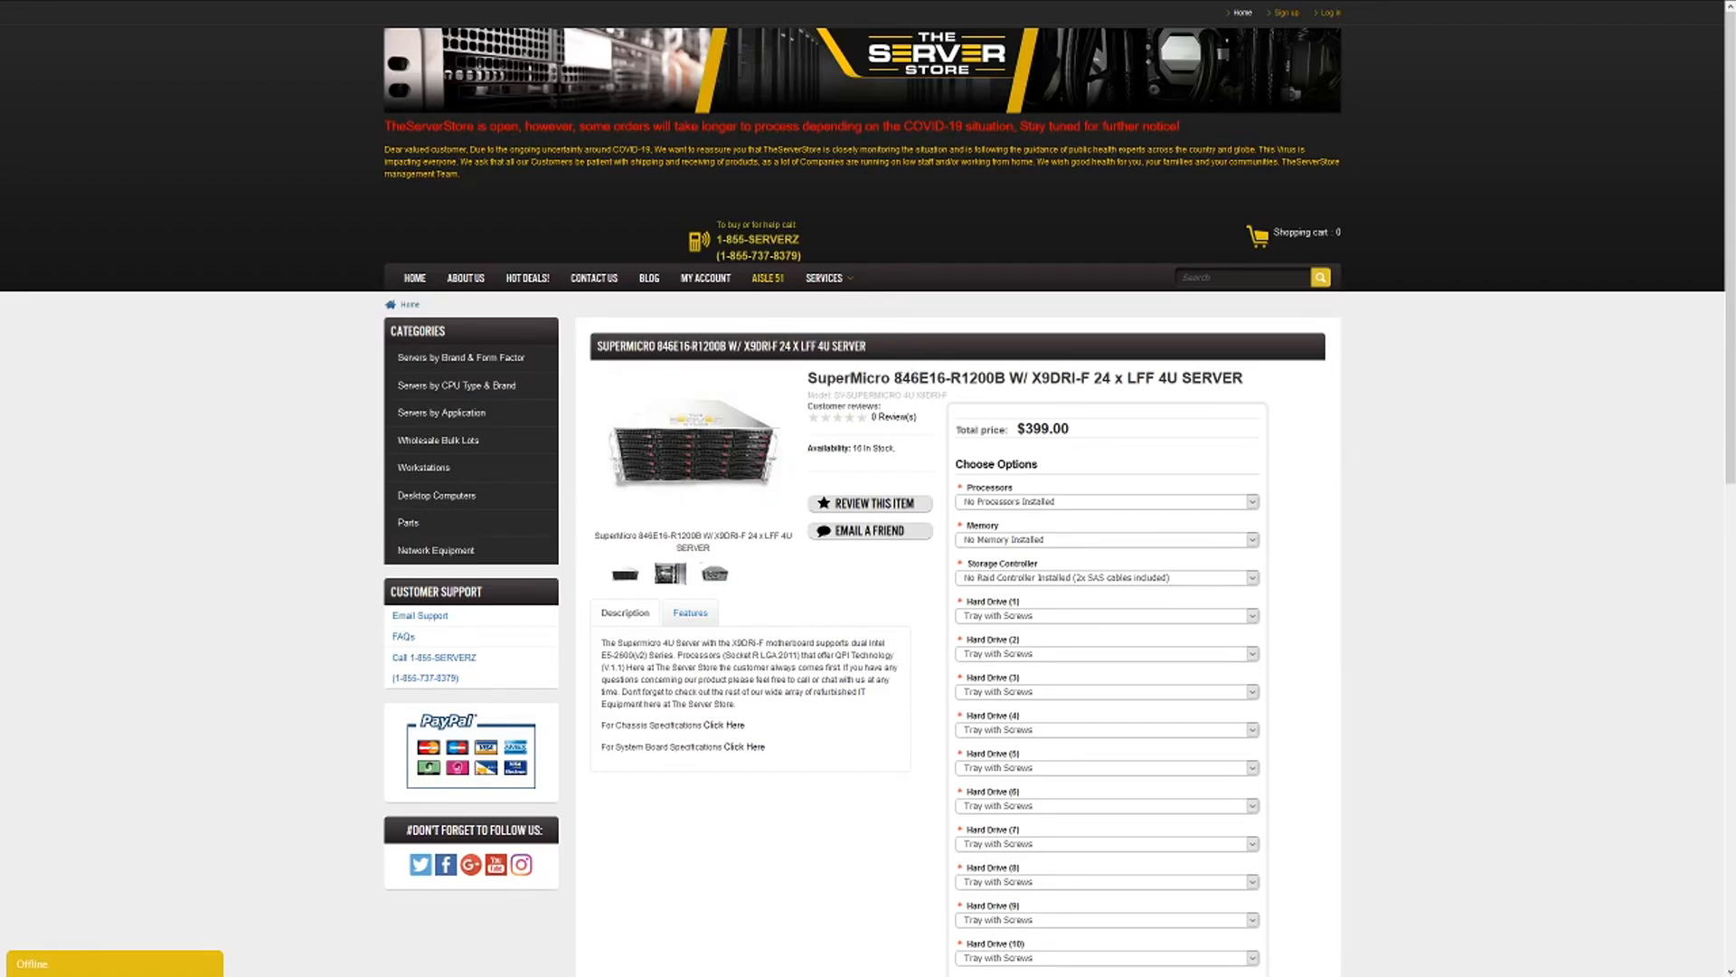
mouse_move(897, 374)
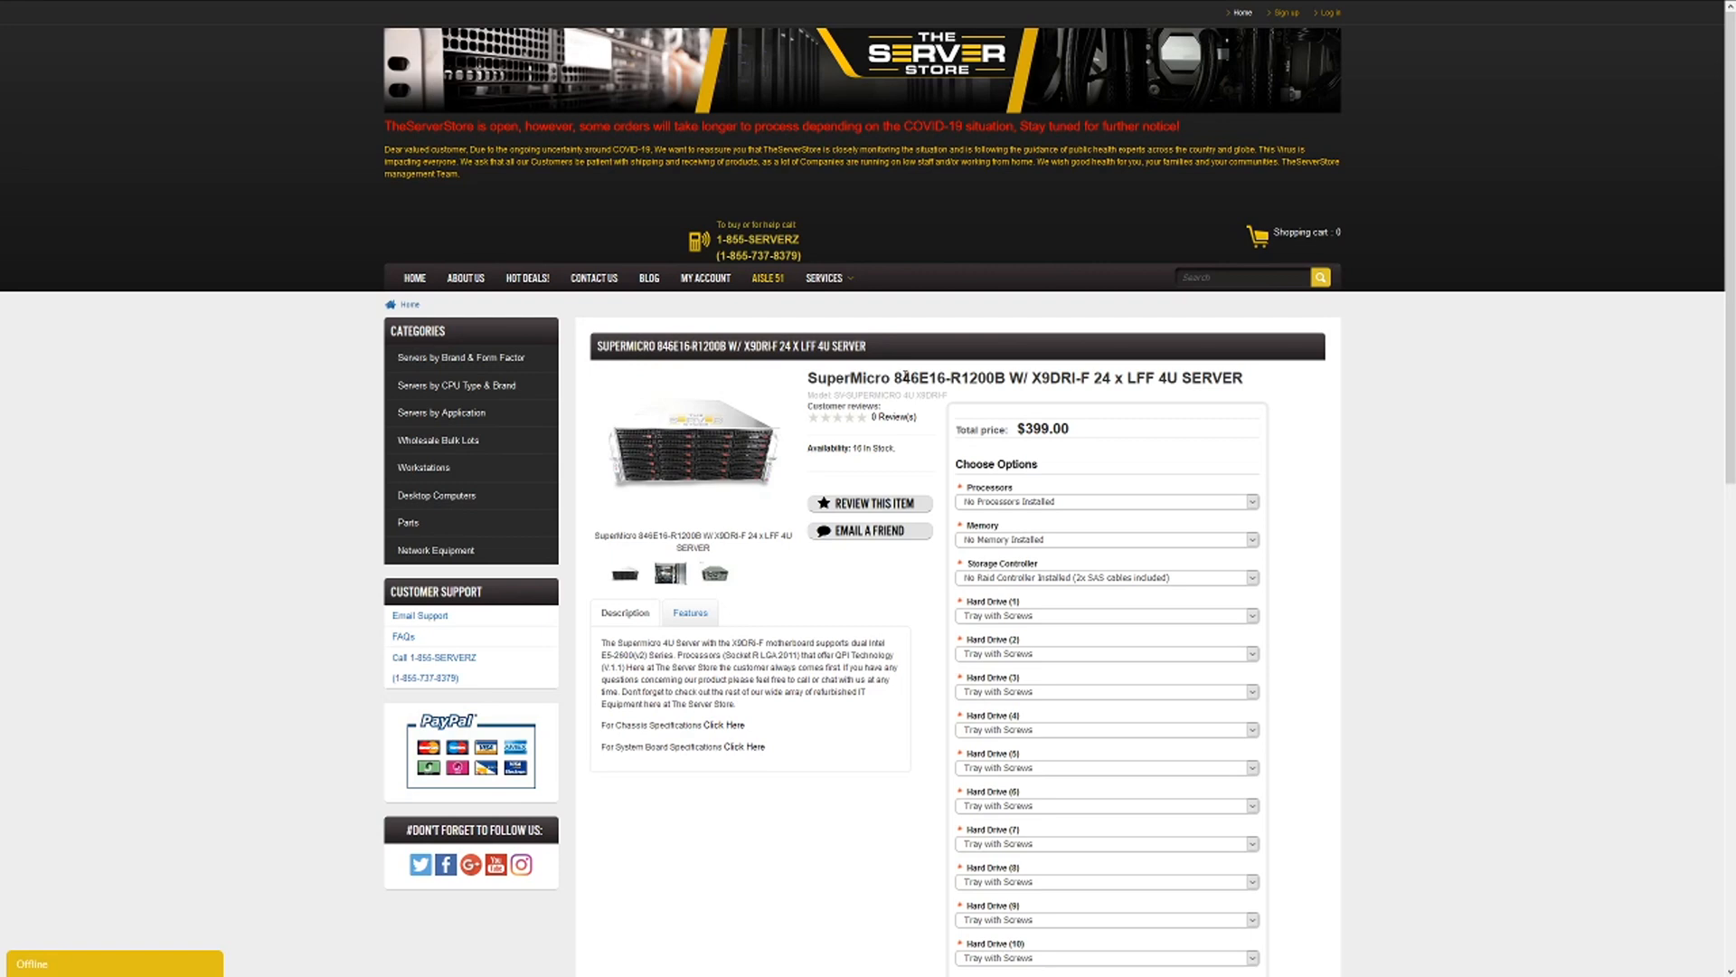
mouse_move(936, 394)
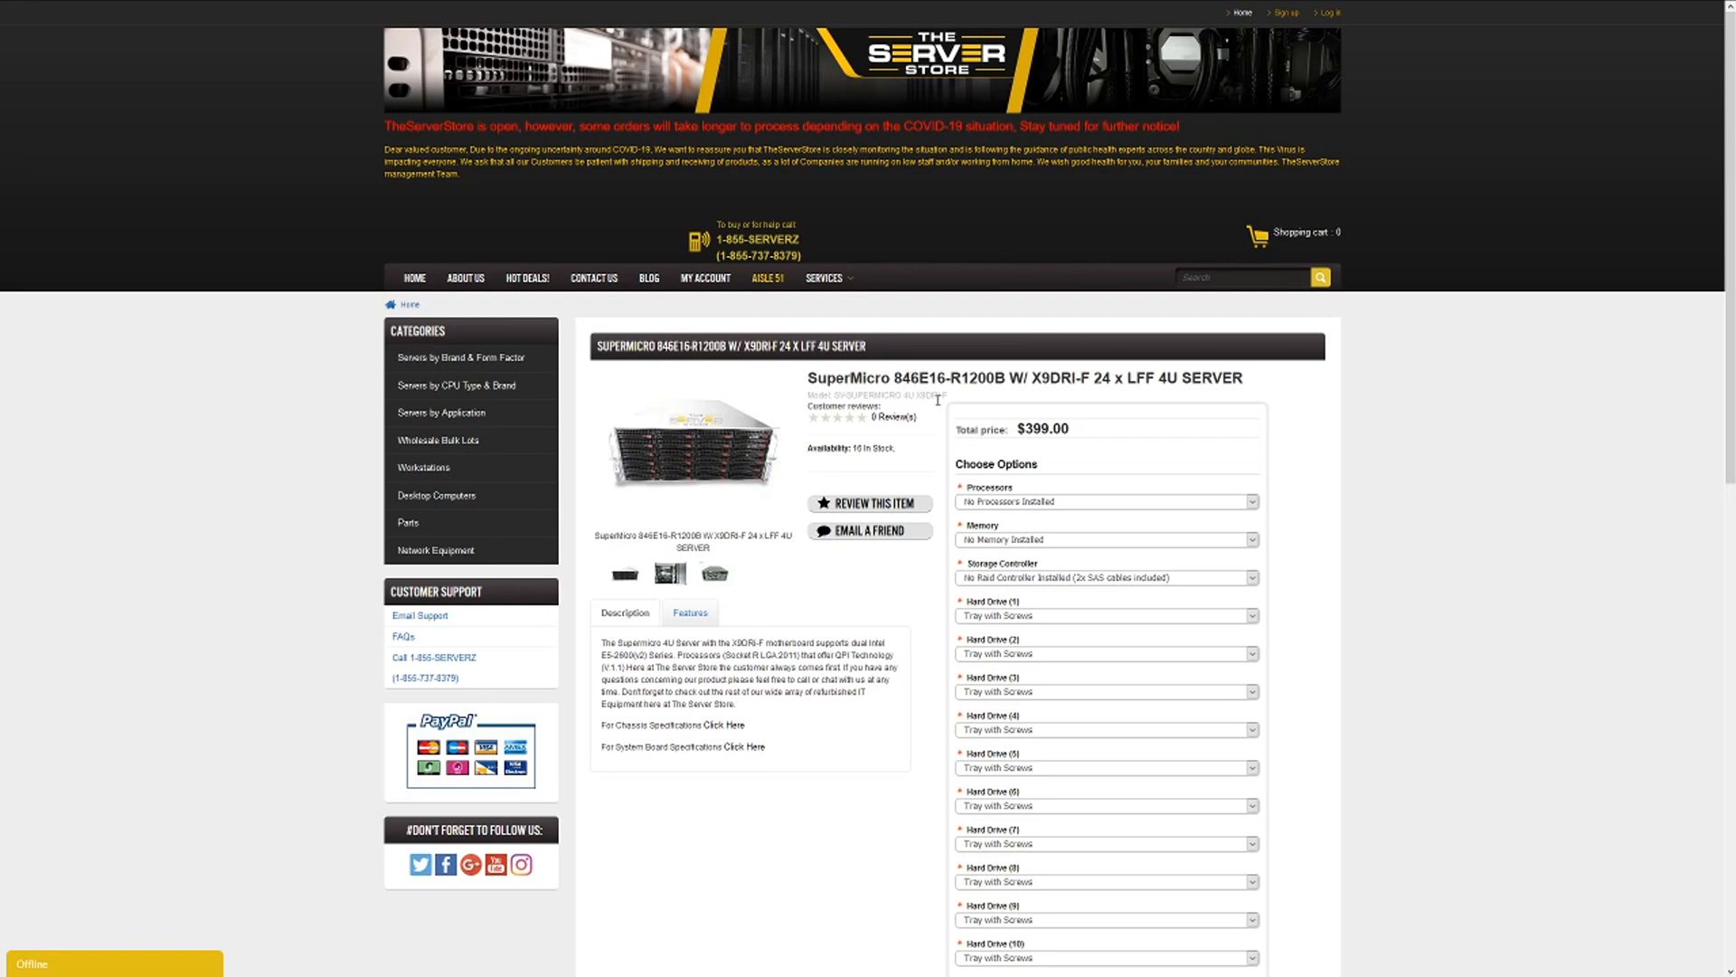
mouse_move(936, 401)
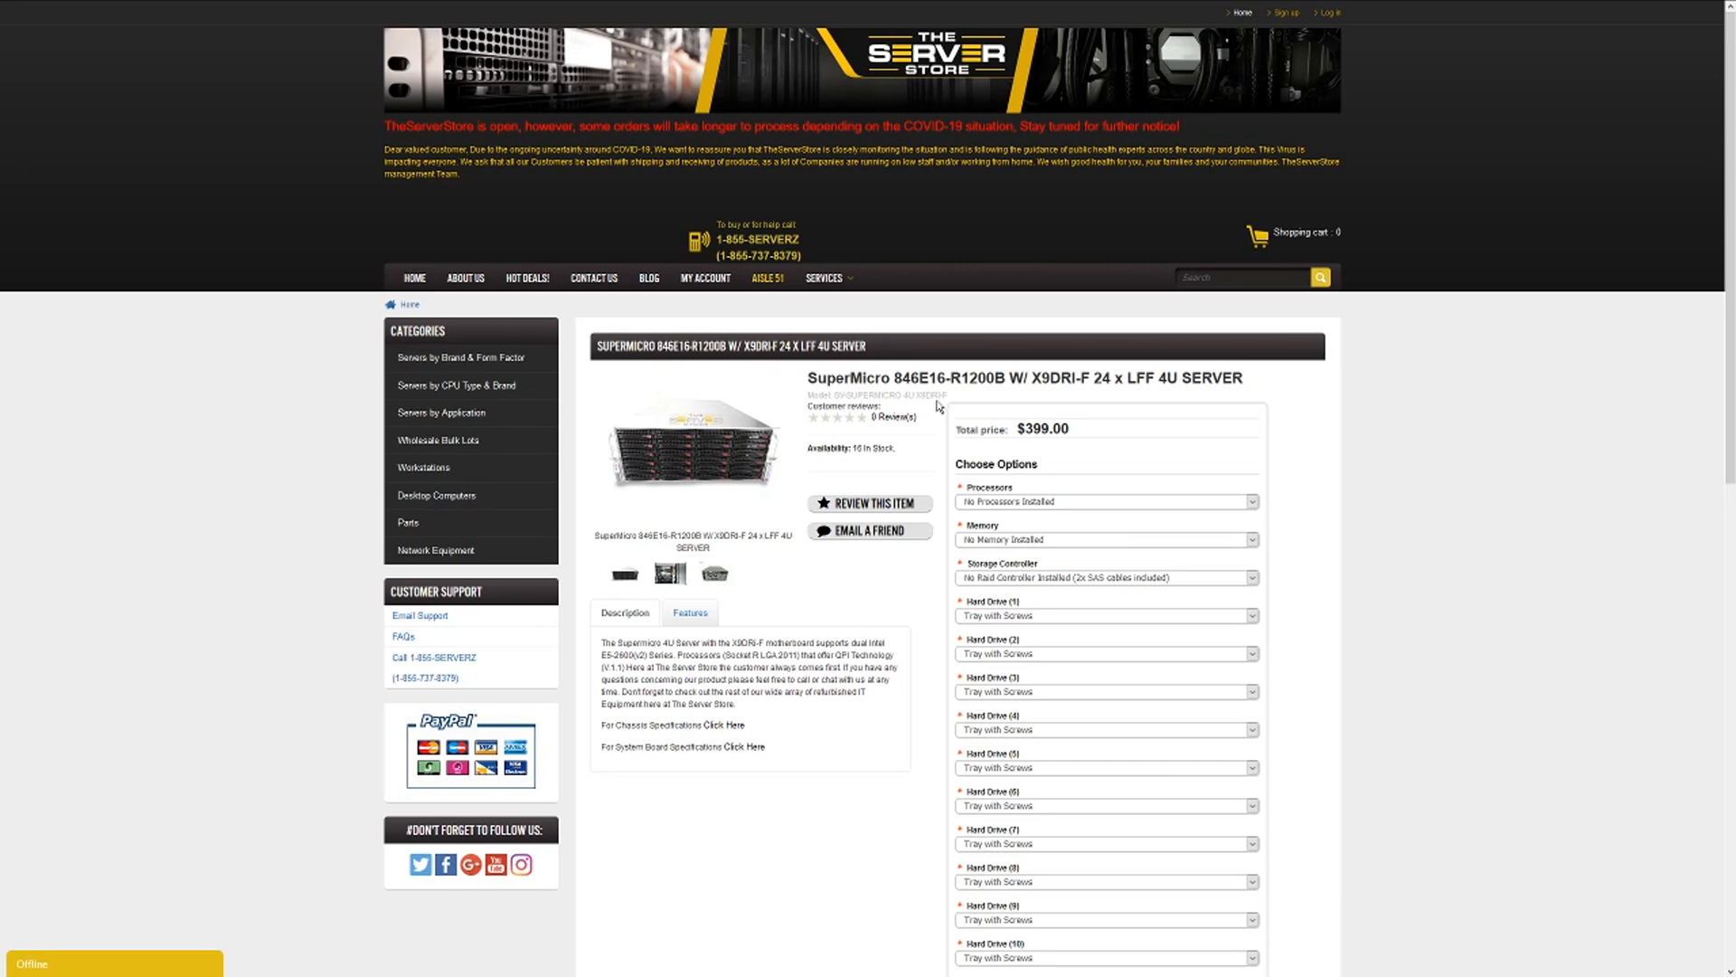